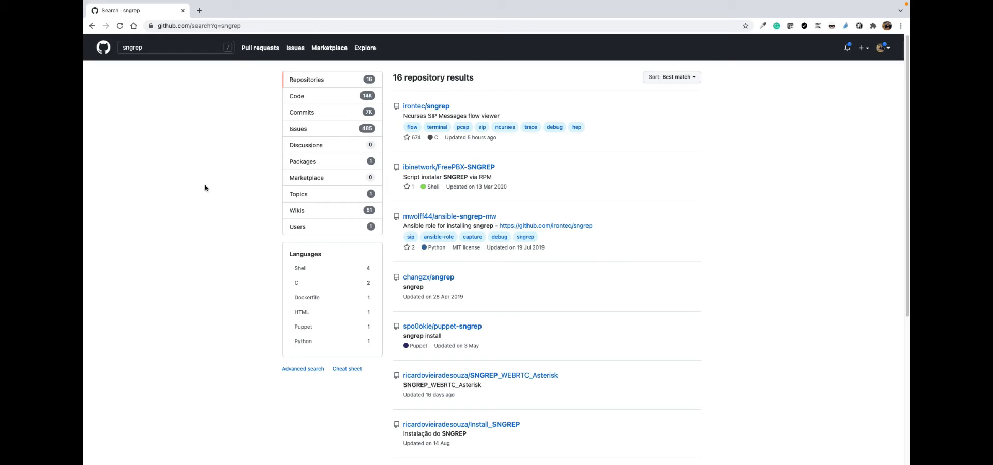
Open the irontec/sngrep repository from the GitHub sngrep search results.
{"action": "left_click", "coordinate": [175, 47]}
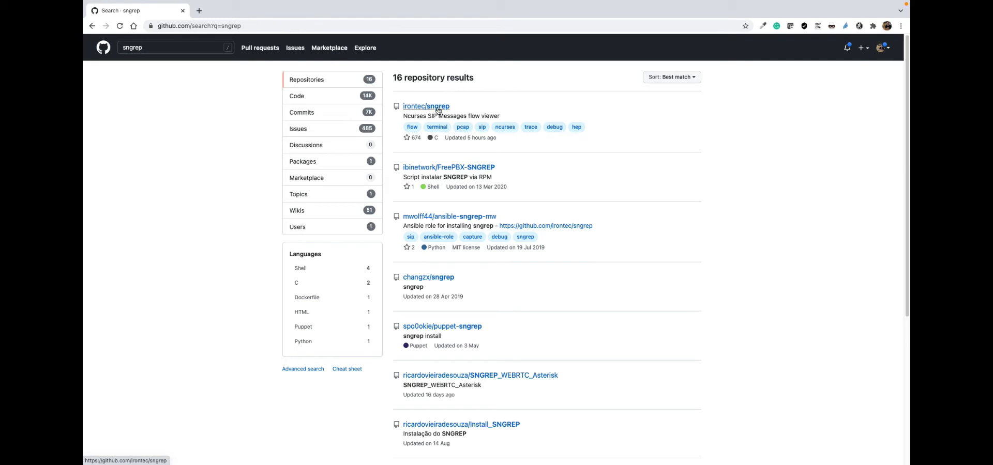
{"action": "left_click", "coordinate": [425, 105]}
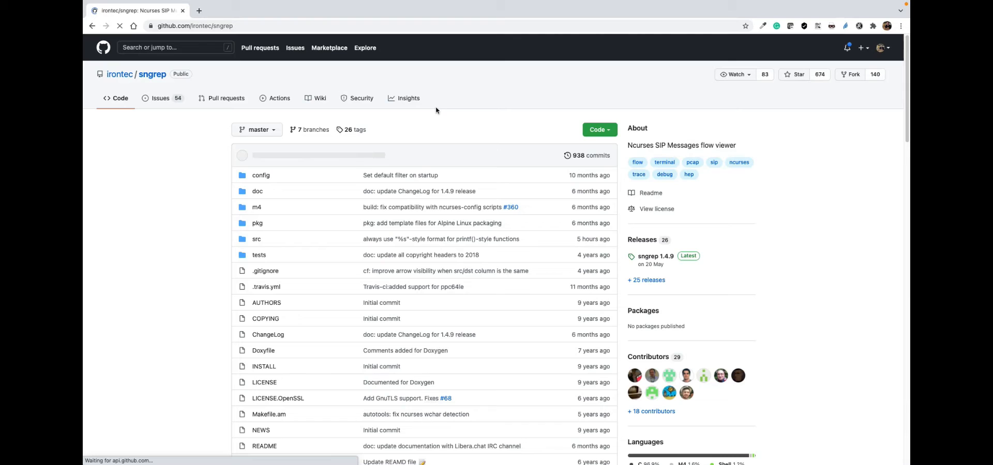
{"action": "left_click", "coordinate": [596, 129]}
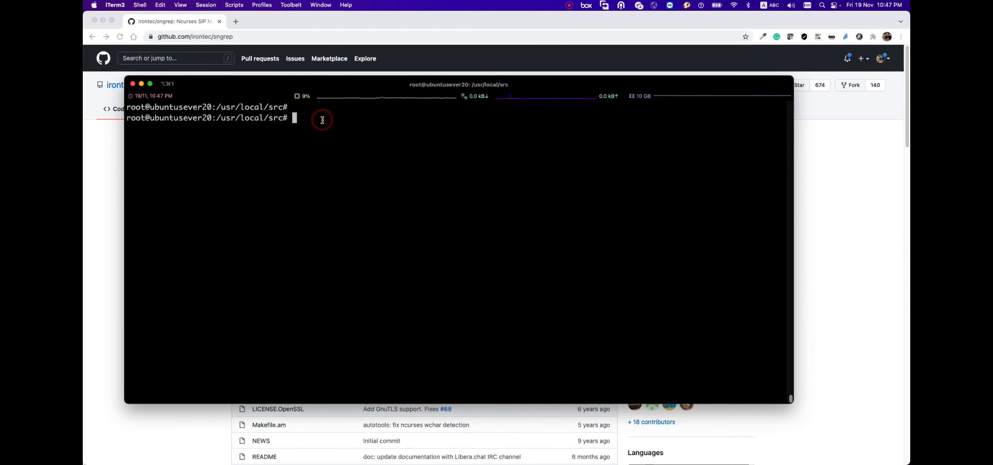
Clone irontec/sngrep into /usr/local/src, enter sngrep/ and run ./bootstrap.sh.
{"action": "type", "text": "git clone https://github.com/irontec/sngrep.git"}
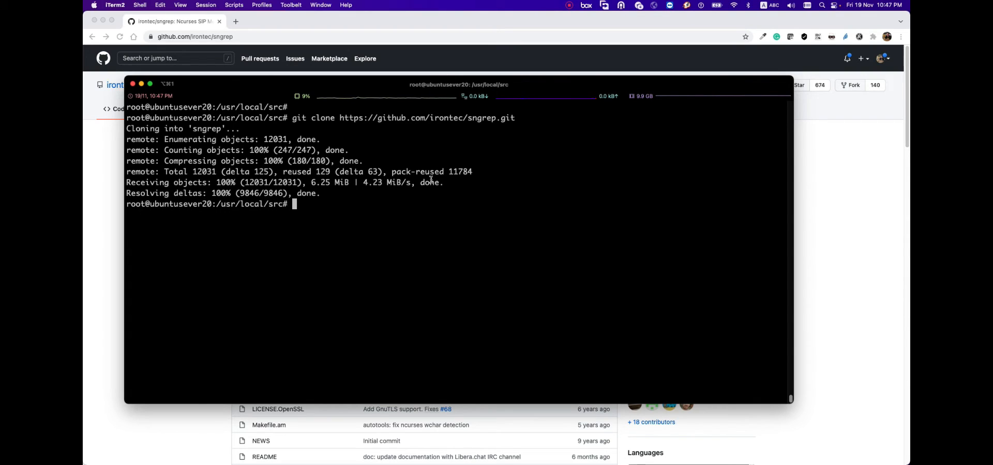
{"action": "type", "text": "cd"}
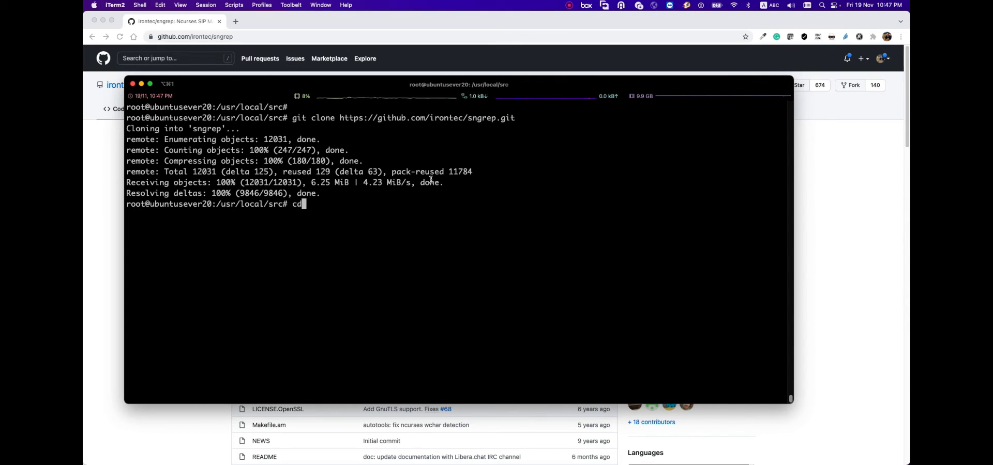
{"action": "type", "text": "sngrep/"}
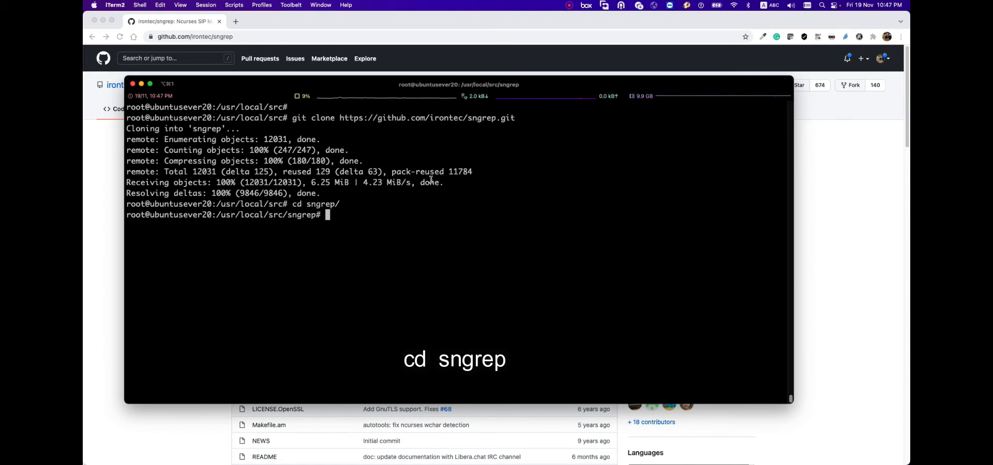
{"action": "type", "text": "./bot"}
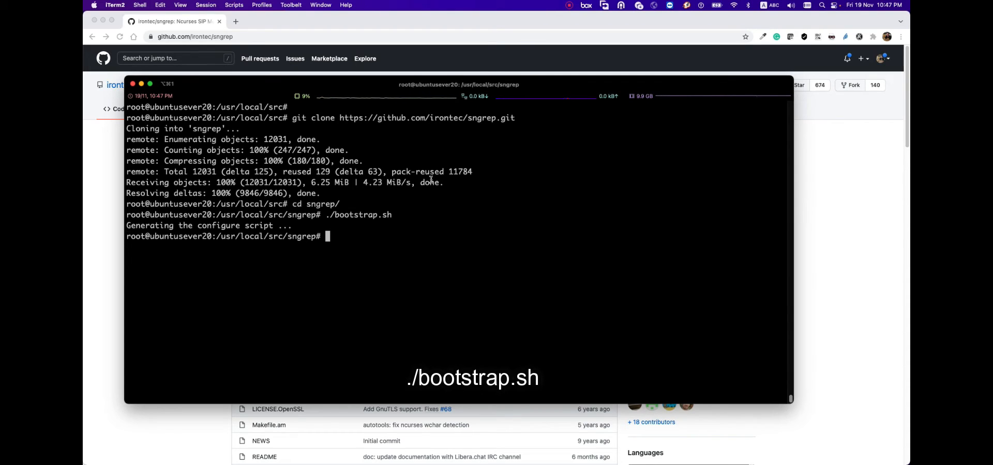
Run ./configure, make and make install, then launch sngrep.
{"action": "type", "text": "./c"}
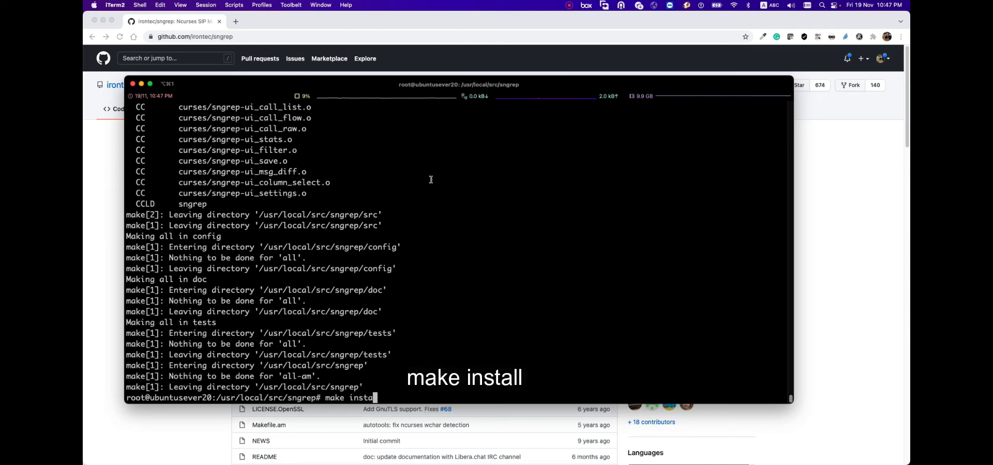
{"action": "key", "text": "Return"}
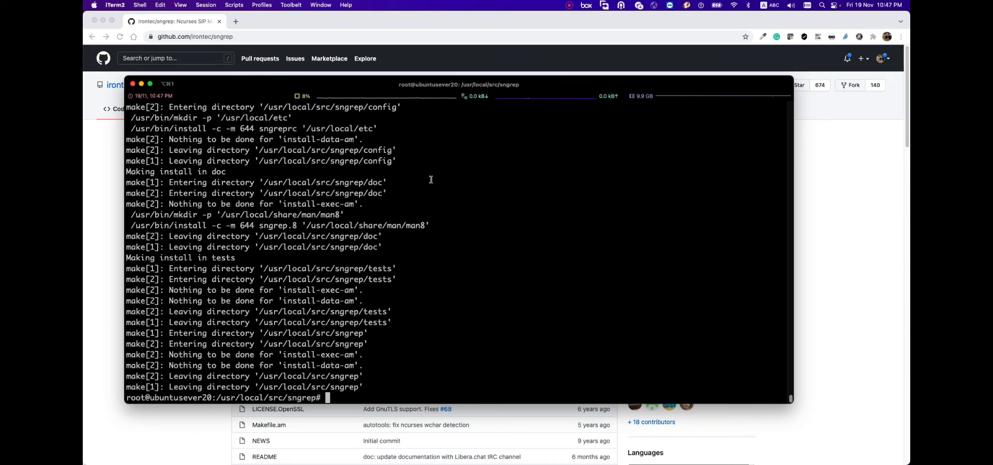
{"action": "type", "text": "sngrep"}
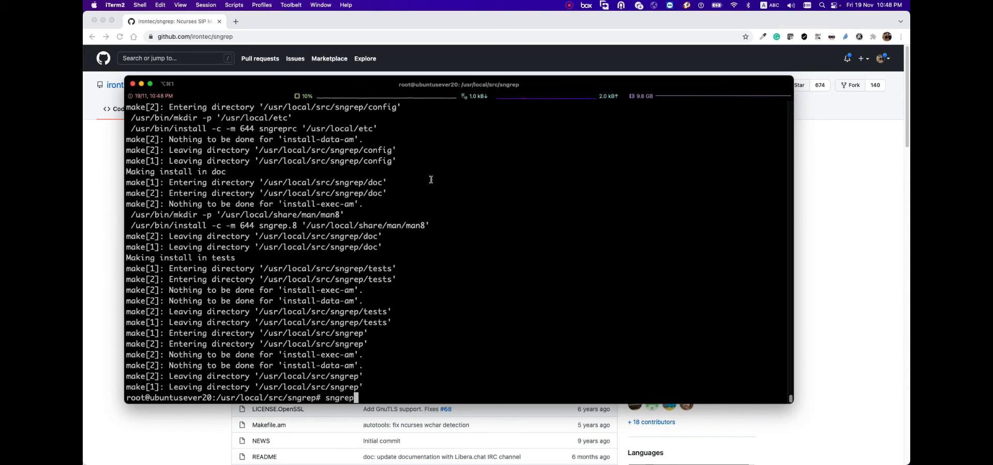
{"action": "key", "text": "enter"}
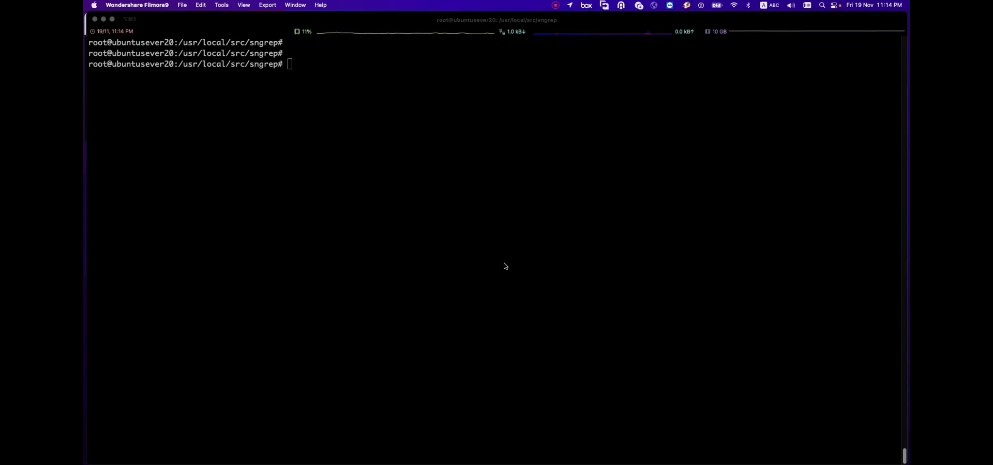
Start sngrep to show the empty SIP message flow list.
{"action": "type", "text": "sn"}
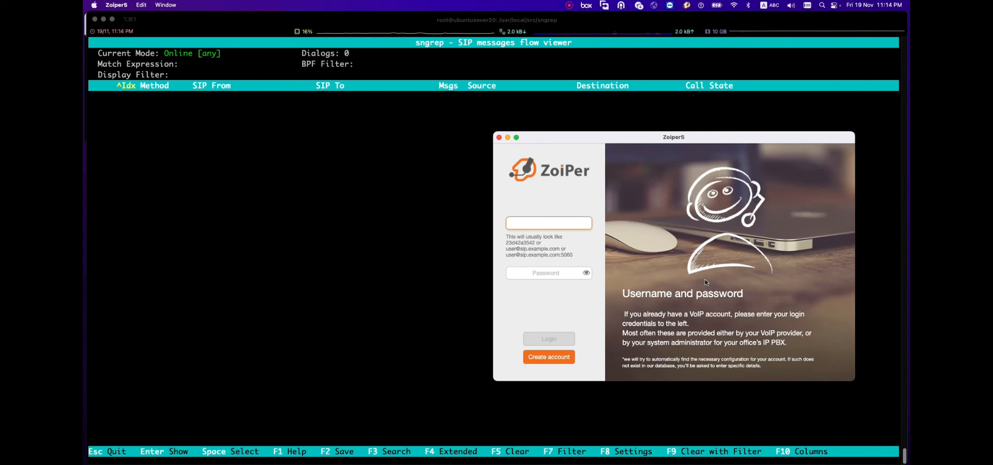
{"action": "mouse_move", "coordinate": [672, 227]}
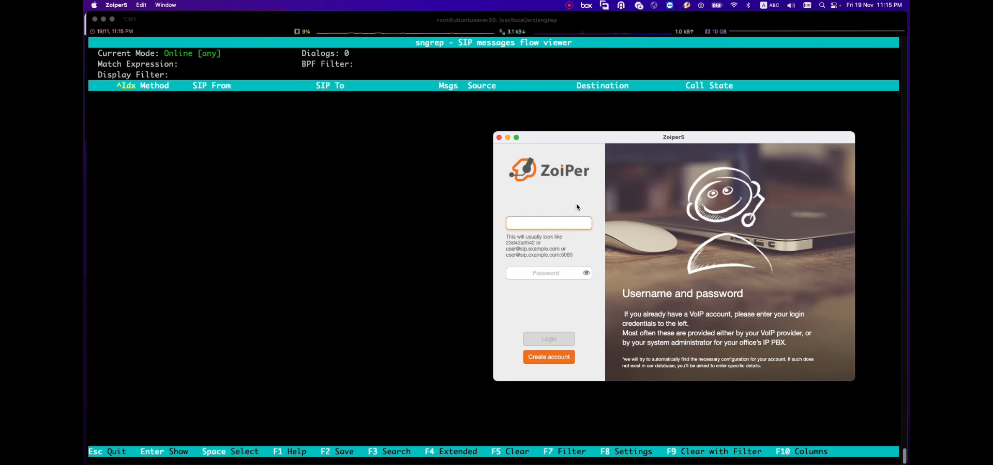
{"action": "type", "text": "6001"}
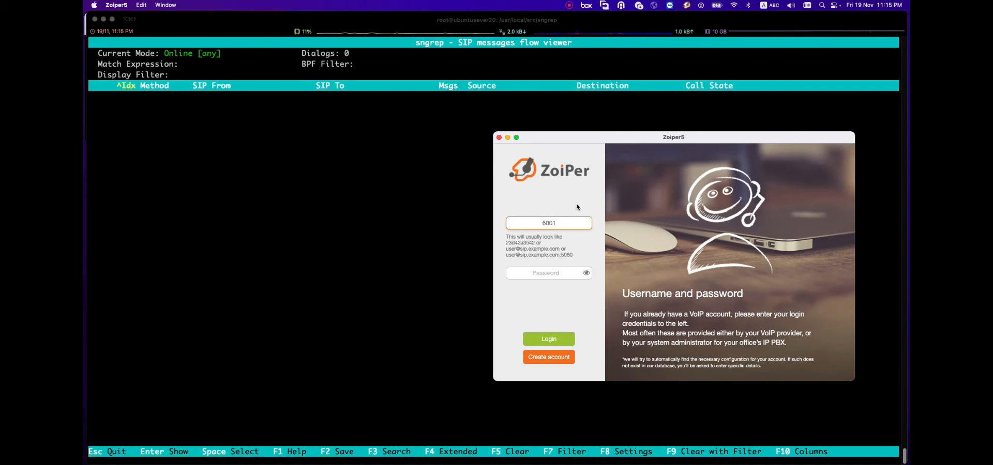
{"action": "type", "text": "@10.10.10"}
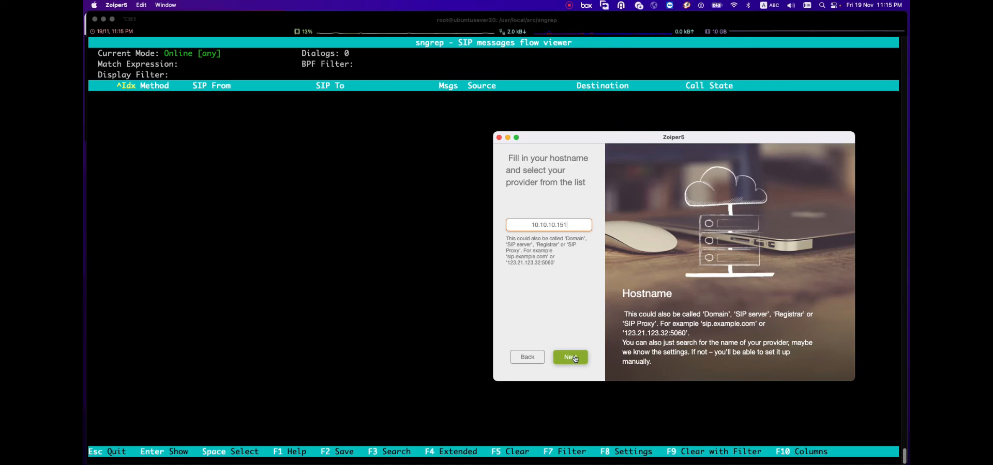
{"action": "left_click", "coordinate": [569, 357]}
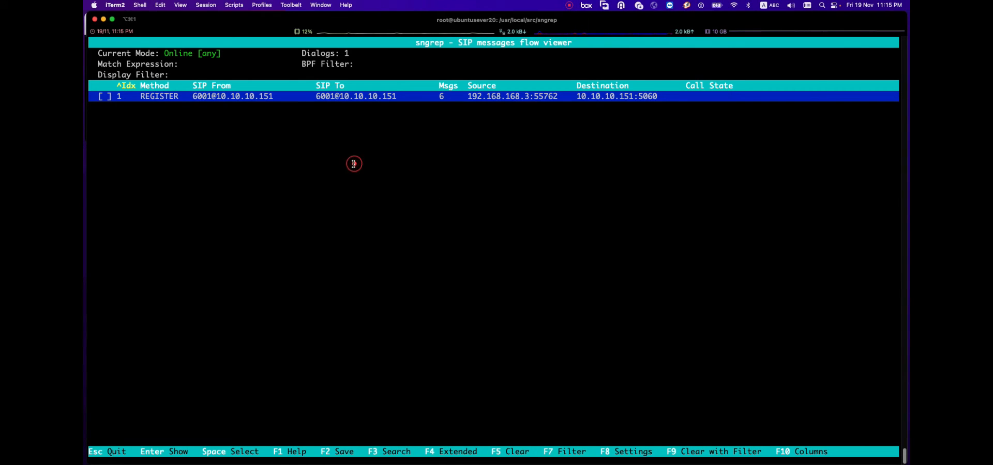
{"action": "mouse_move", "coordinate": [391, 107]}
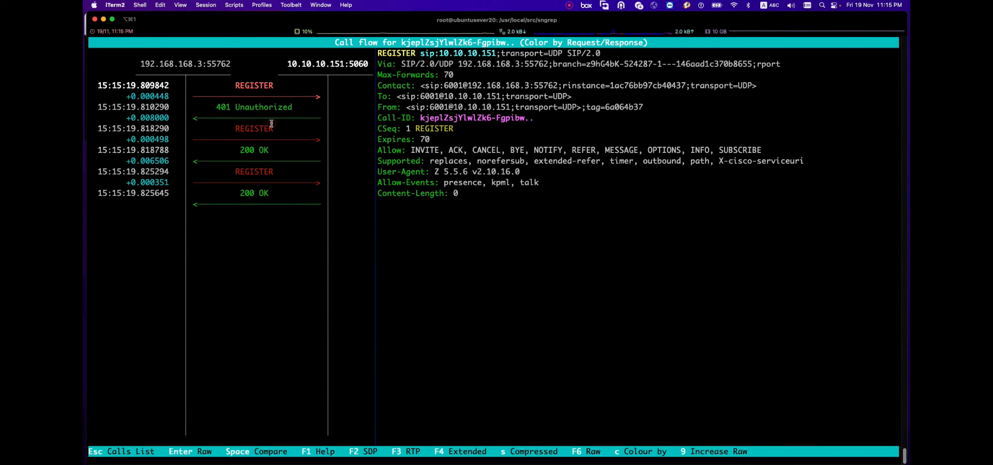
{"action": "mouse_move", "coordinate": [200, 109]}
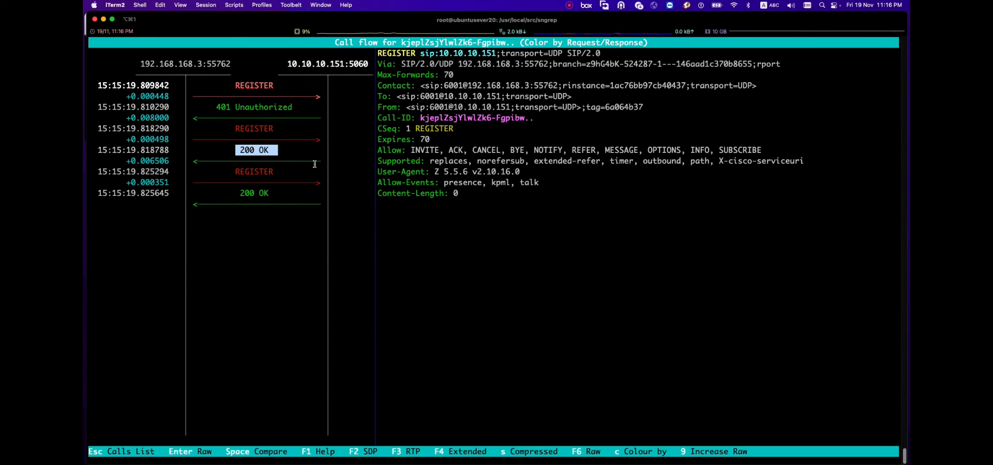
{"action": "mouse_move", "coordinate": [343, 254]}
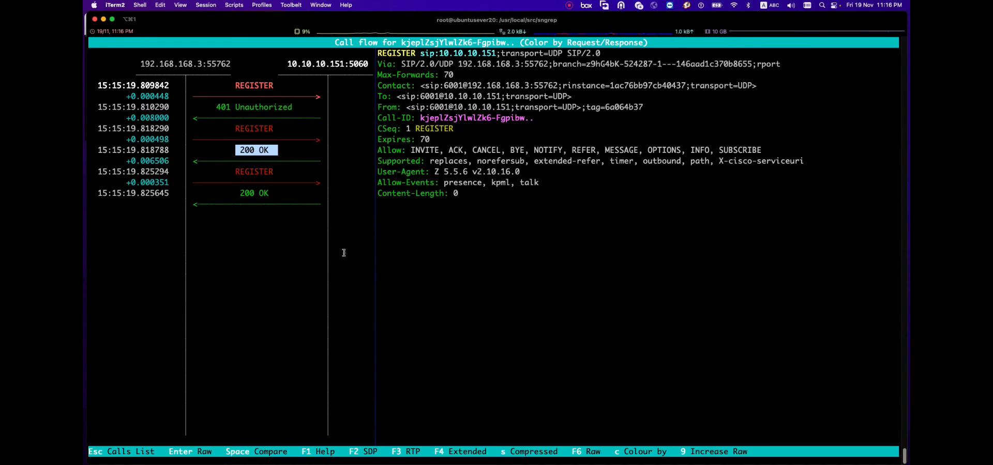
{"action": "mouse_move", "coordinate": [373, 352]}
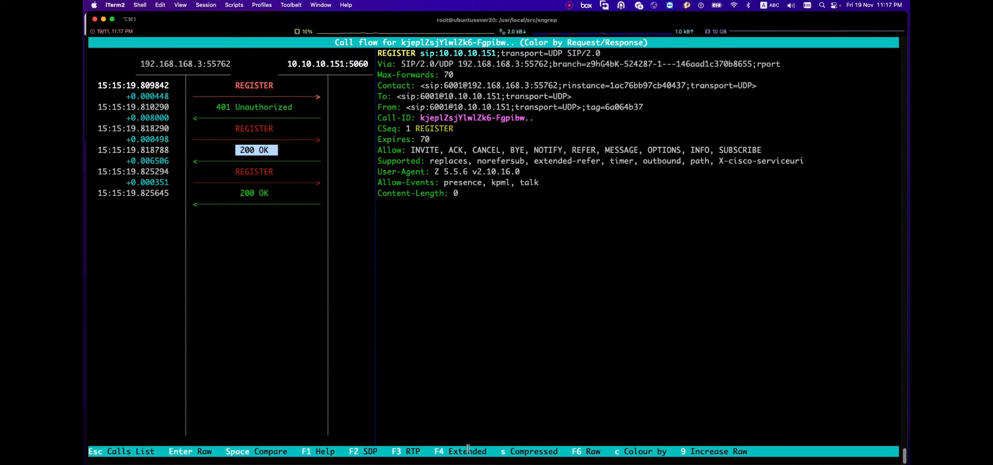
{"action": "mouse_move", "coordinate": [453, 306]}
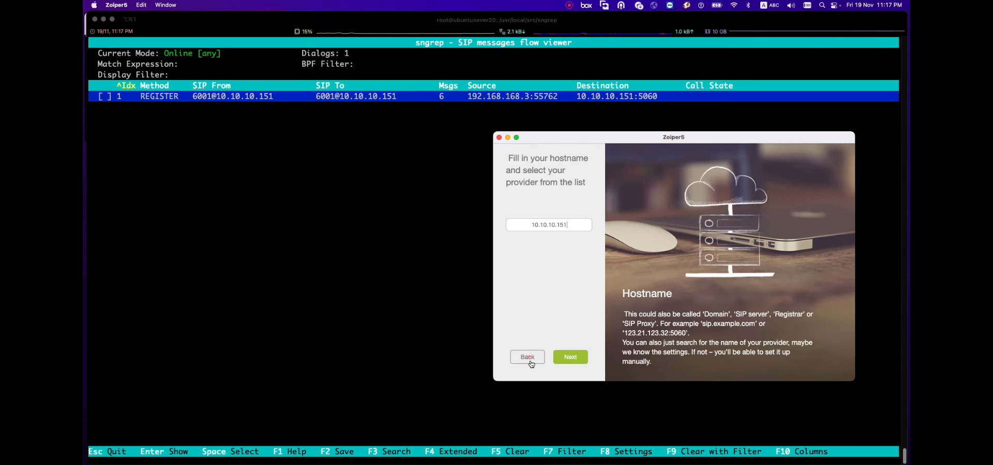
Pass the hostname page and log Zoiper5 in again with username and password.
{"action": "left_click", "coordinate": [569, 357]}
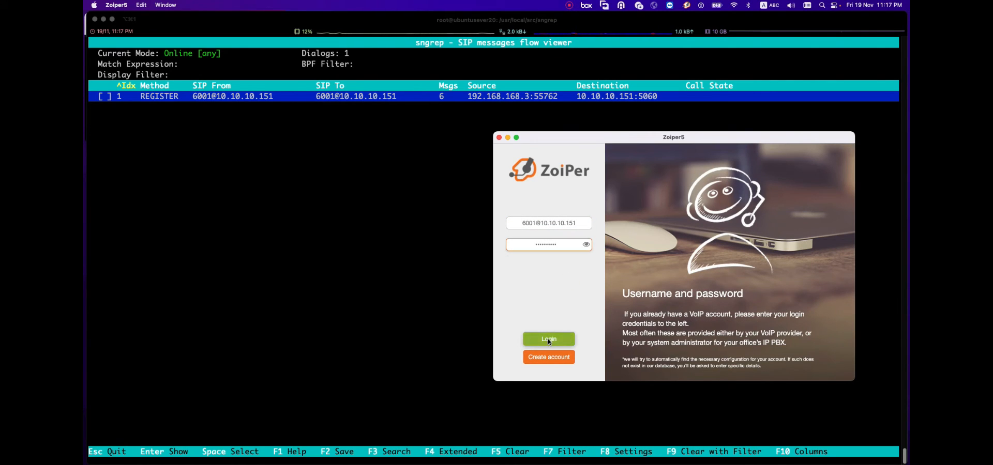
{"action": "left_click", "coordinate": [548, 339]}
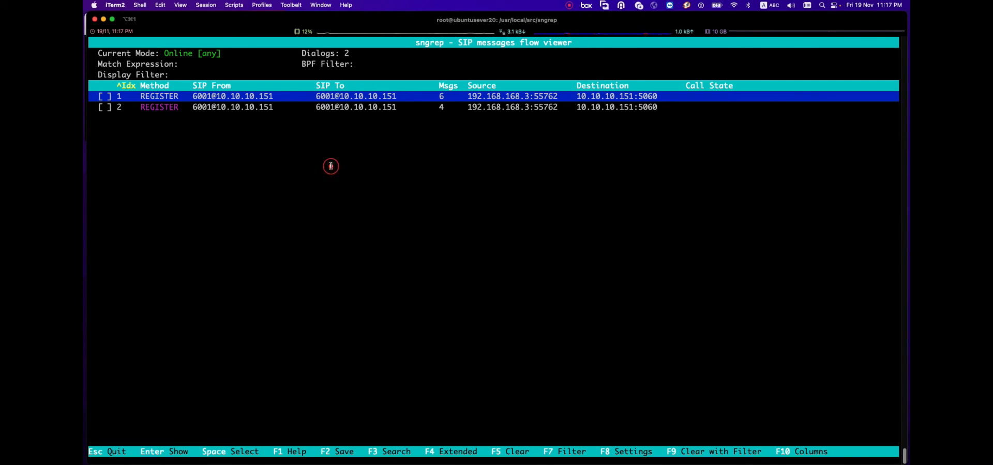
{"action": "key", "text": "Down"}
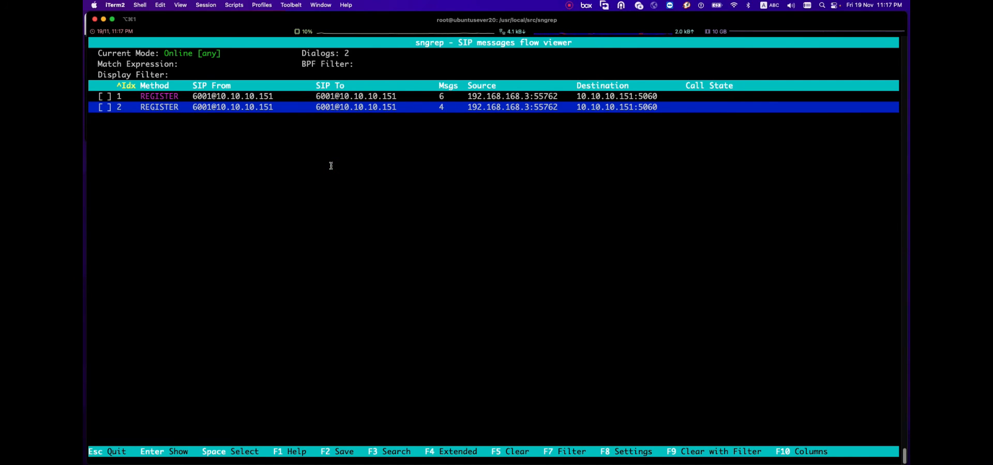
{"action": "key", "text": "enter"}
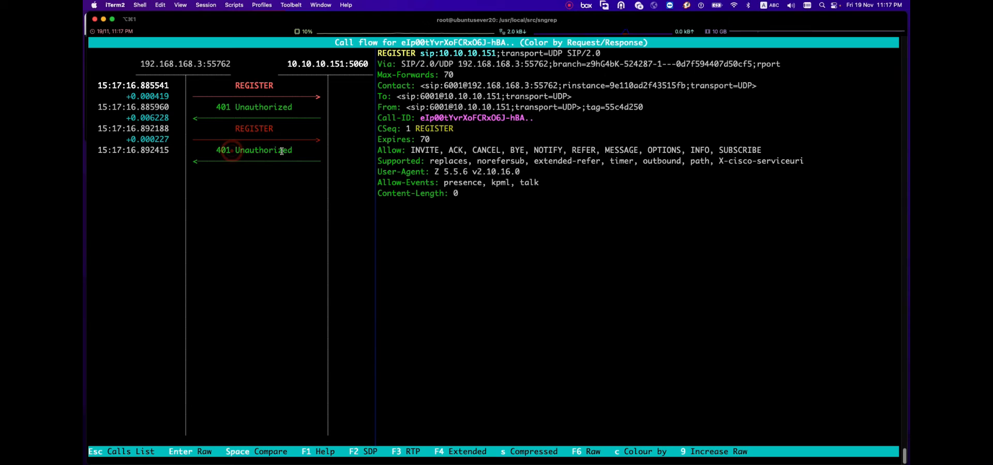
{"action": "left_click", "coordinate": [254, 149]}
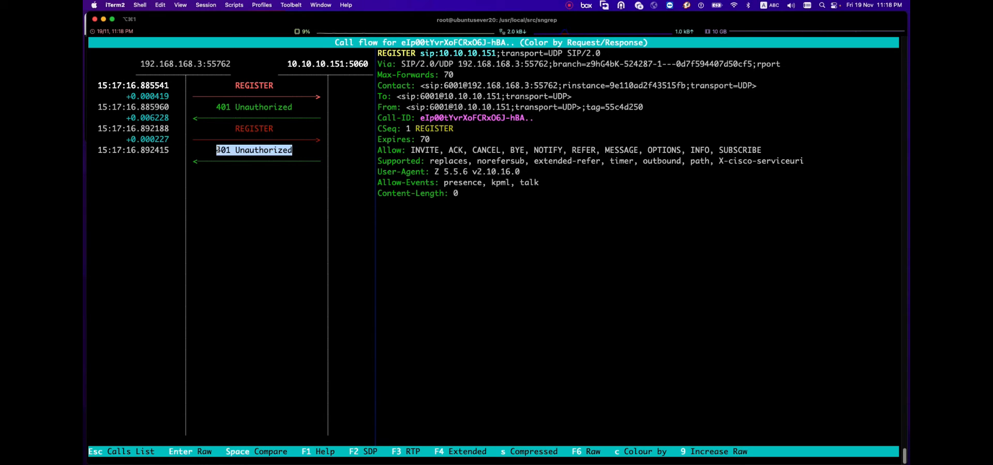
{"action": "key", "text": "Escape"}
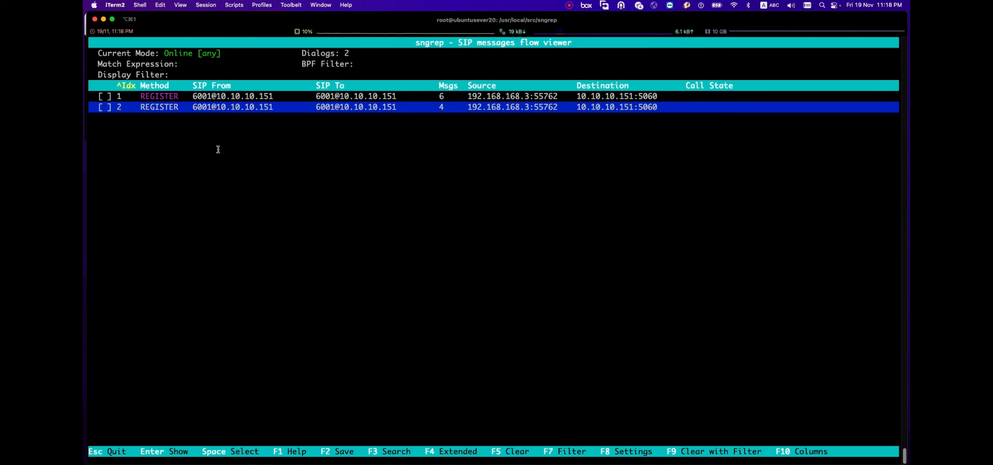
Mark both REGISTER dialogs, view their combined call flow, then return to the list.
{"action": "key", "text": "Up"}
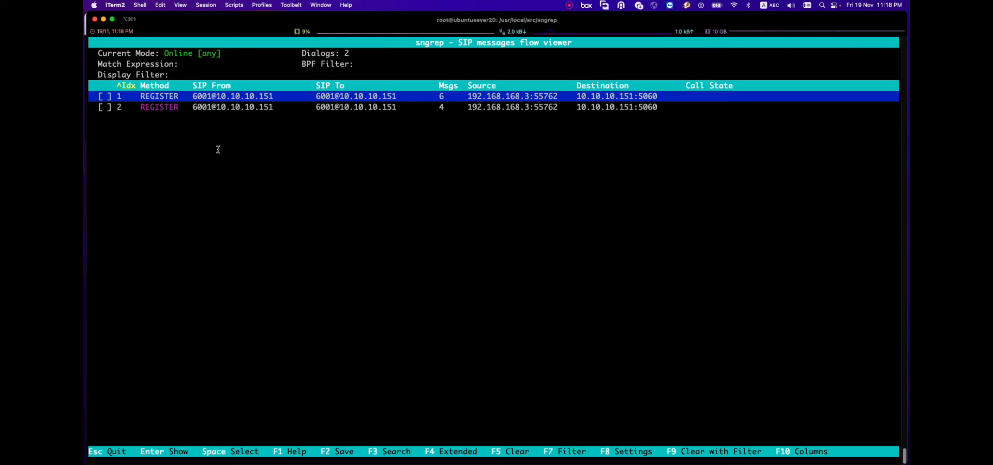
{"action": "key", "text": "space"}
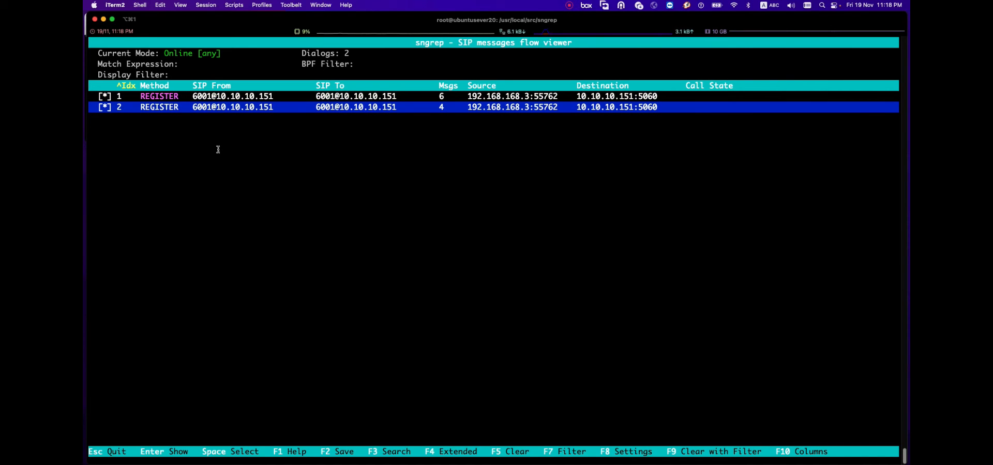
{"action": "key", "text": "enter"}
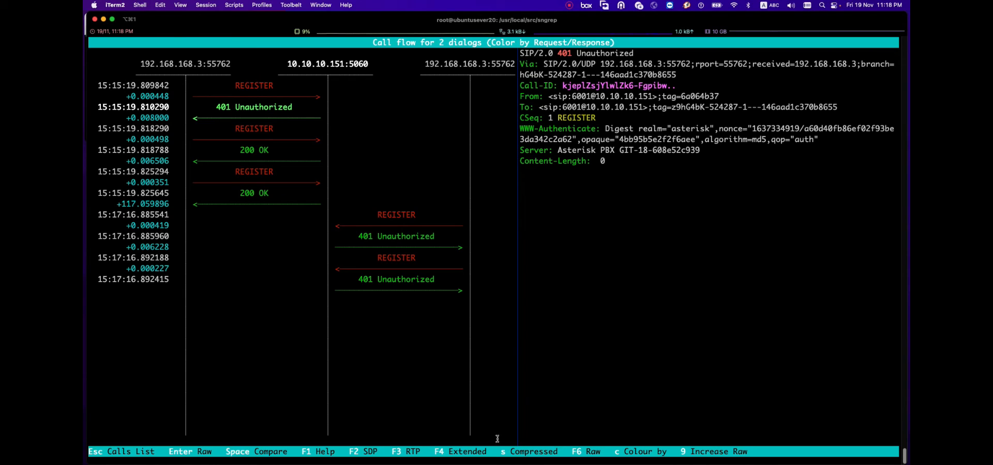
{"action": "key", "text": "Escape"}
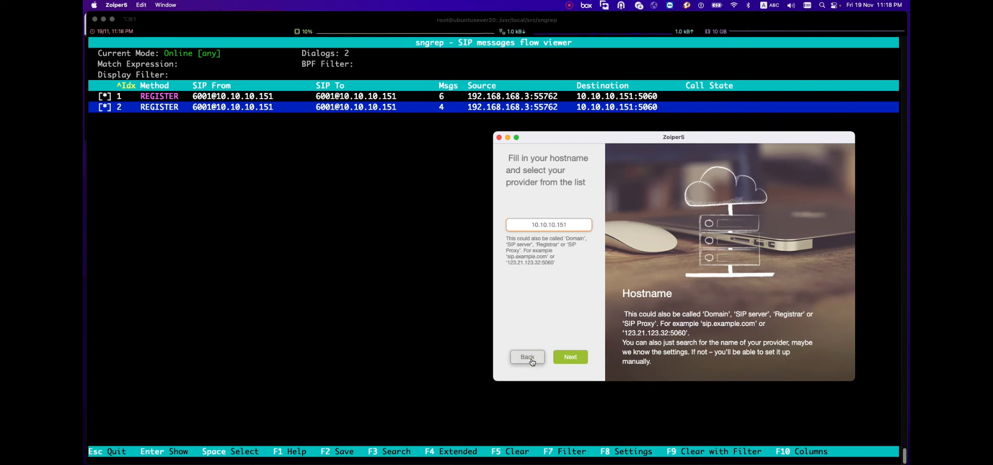
Log Zoiper5 in again and accept the found SIP UDP configuration.
{"action": "left_click", "coordinate": [569, 357]}
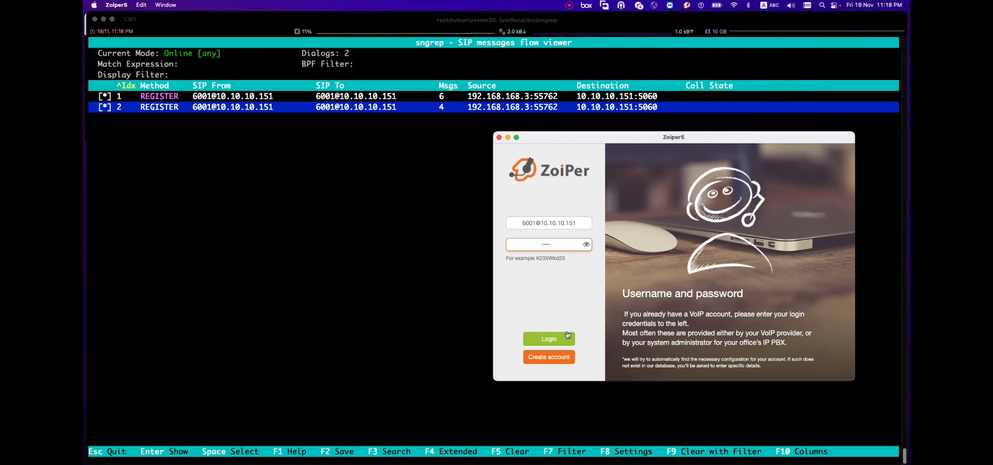
{"action": "left_click", "coordinate": [548, 338]}
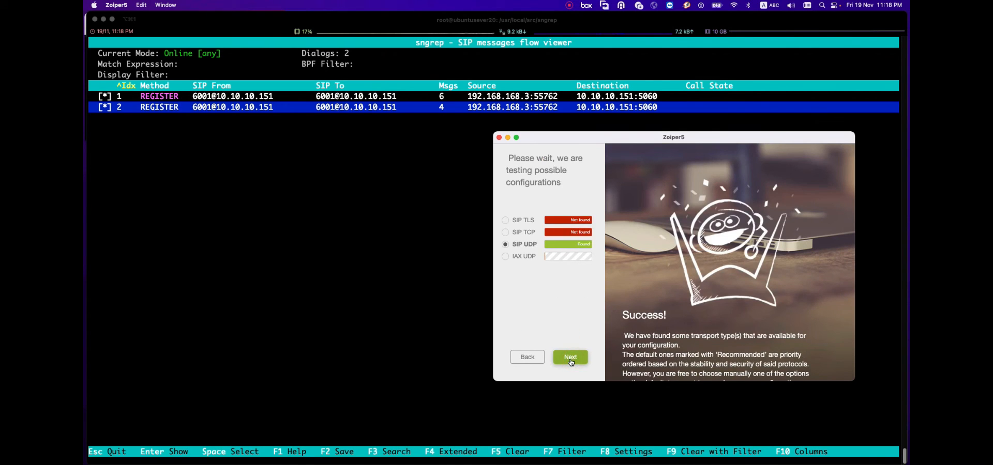
{"action": "left_click", "coordinate": [569, 358]}
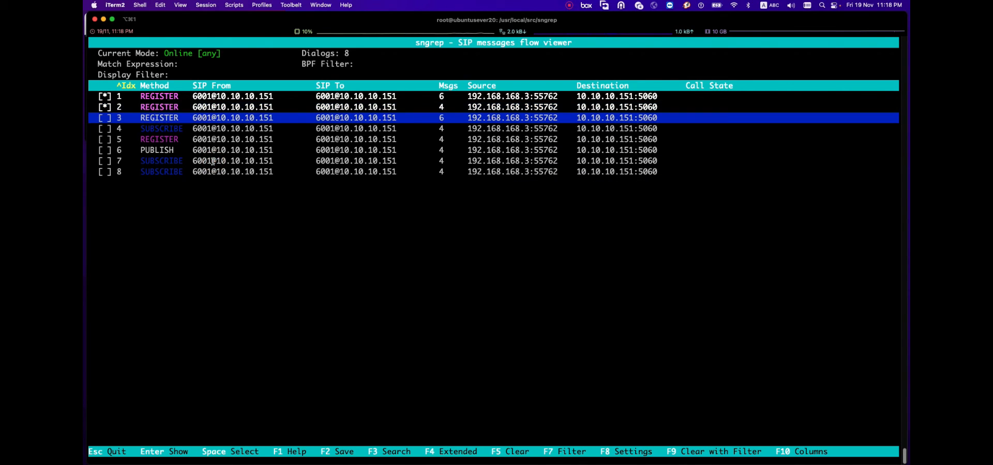
Move down the sngrep list to the first SUBSCRIBE dialog.
{"action": "key", "text": "Down"}
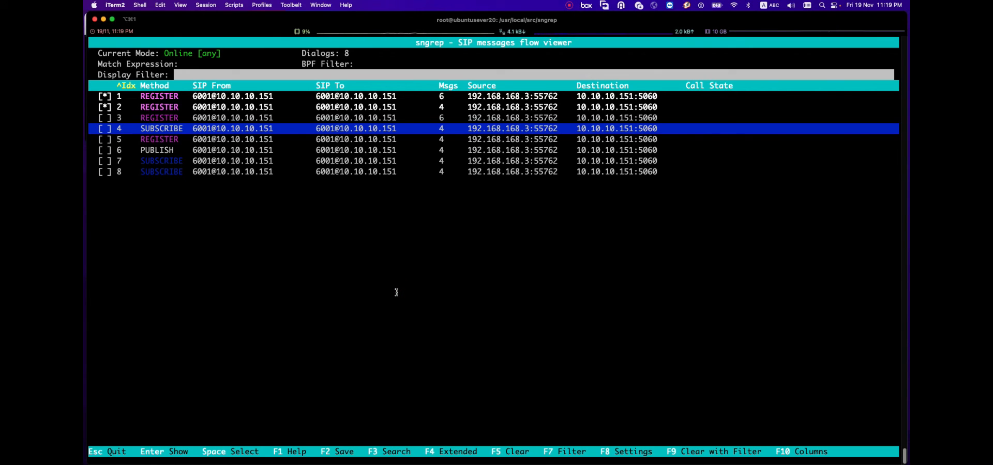
Enter the display filter "register" to show only the four REGISTER dialogs.
{"action": "type", "text": "regist"}
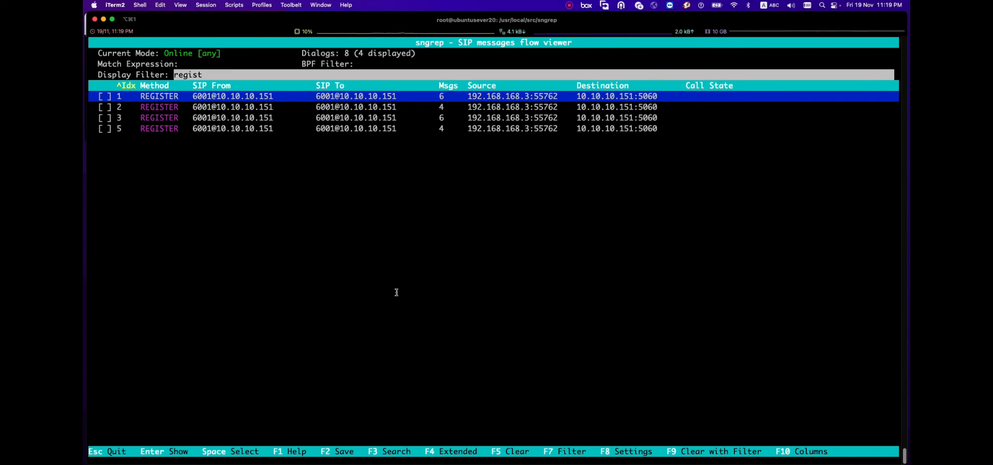
{"action": "type", "text": "er"}
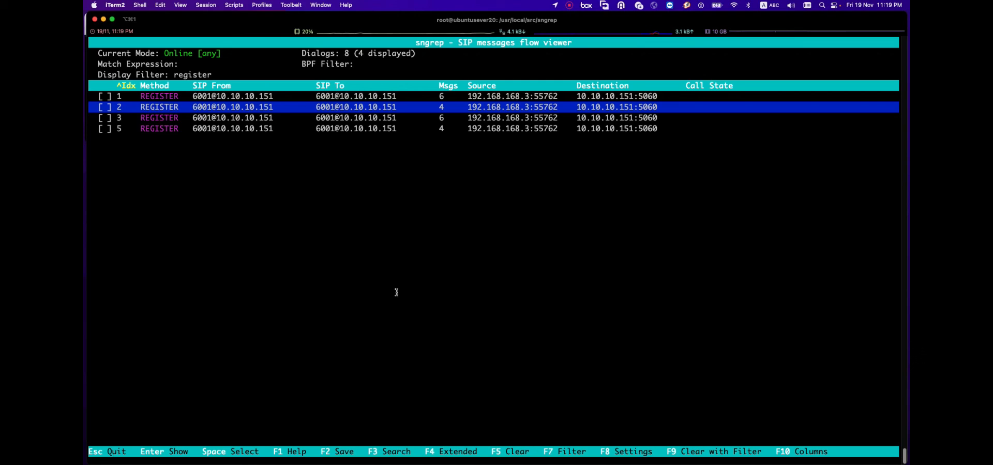
{"action": "mouse_move", "coordinate": [317, 355]}
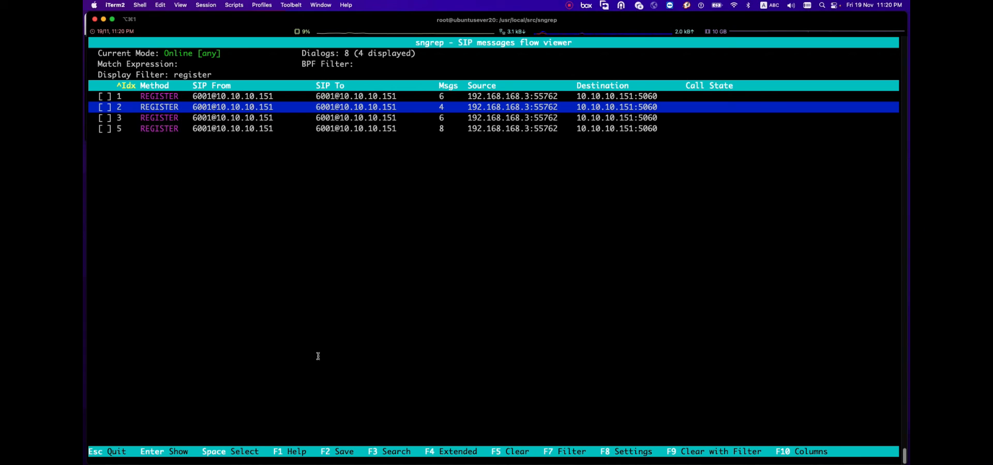
{"action": "mouse_move", "coordinate": [420, 276]}
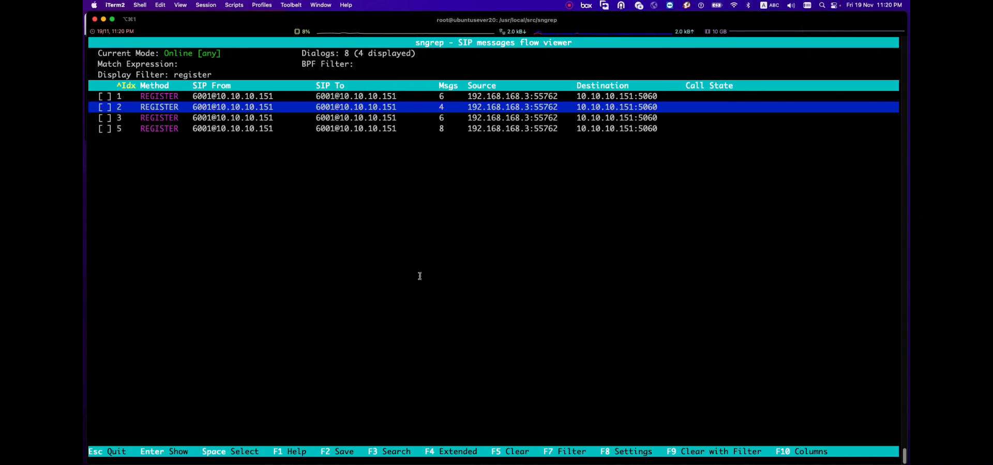
{"action": "mouse_move", "coordinate": [725, 135]}
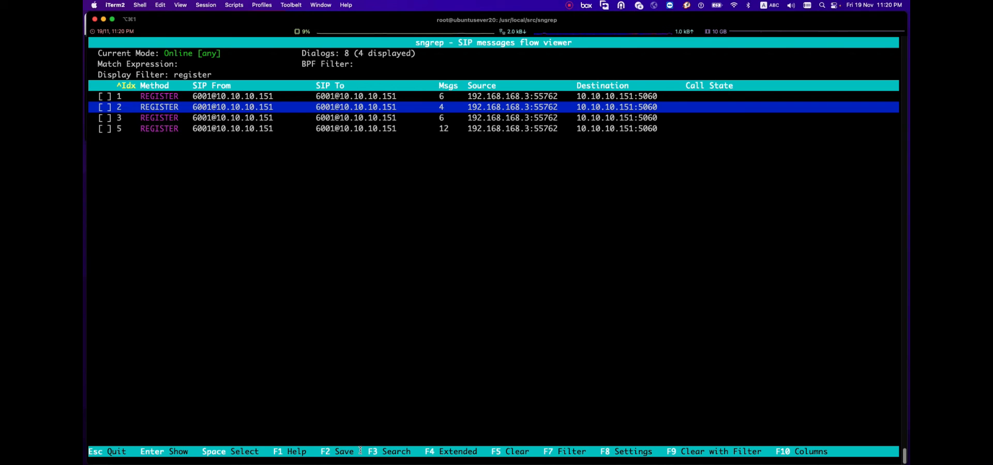
{"action": "mouse_move", "coordinate": [499, 436]}
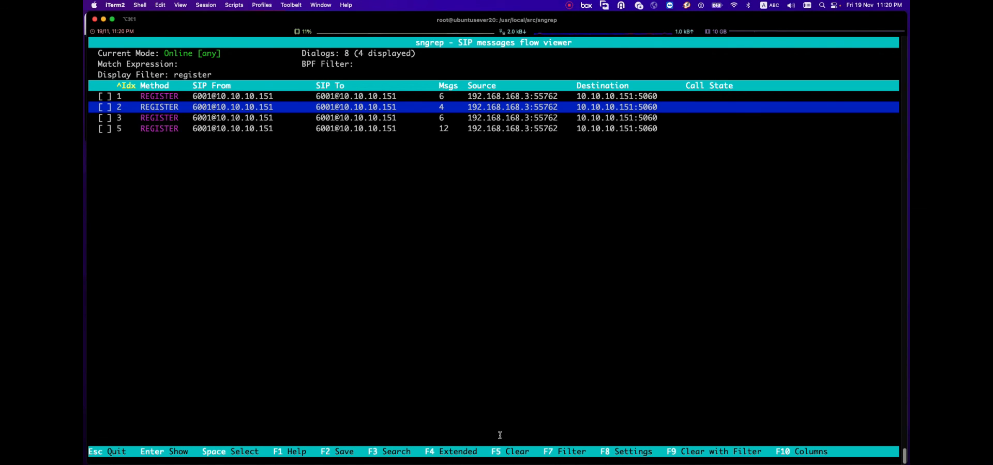